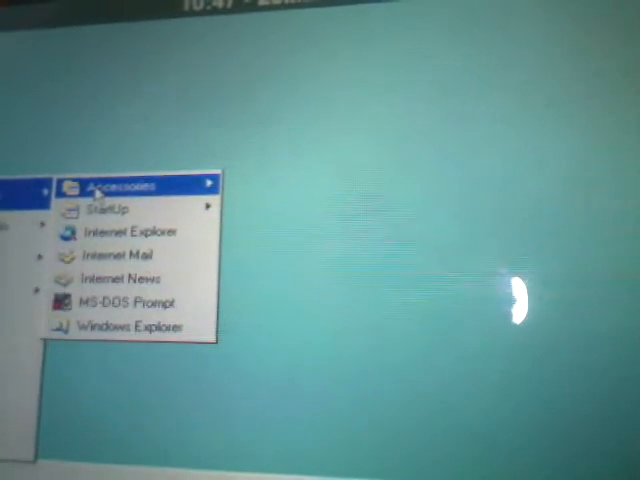
Expand Accessories under Programs to list Calculator, Notepad, Paint and WordPad.
{"action": "left_click", "coordinate": [120, 184]}
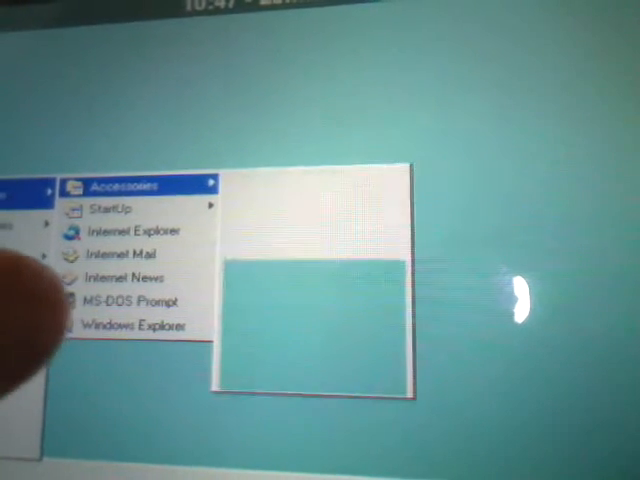
{"action": "left_click", "coordinate": [130, 184]}
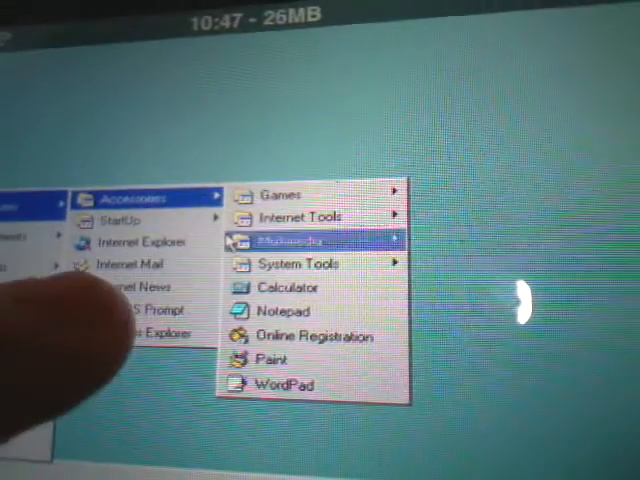